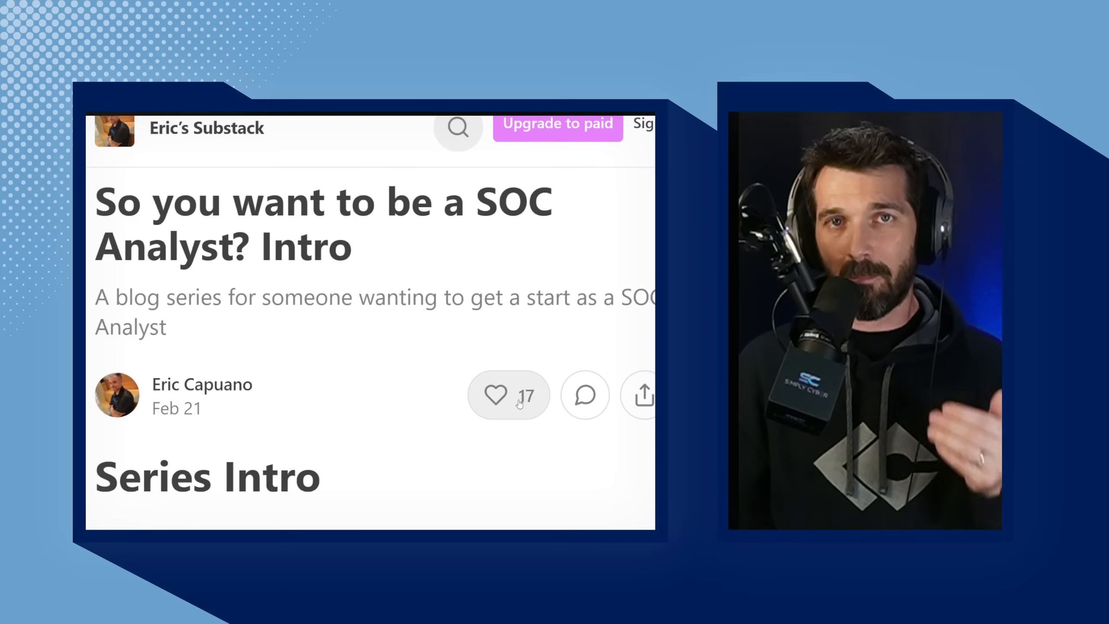
mouse_move(455, 328)
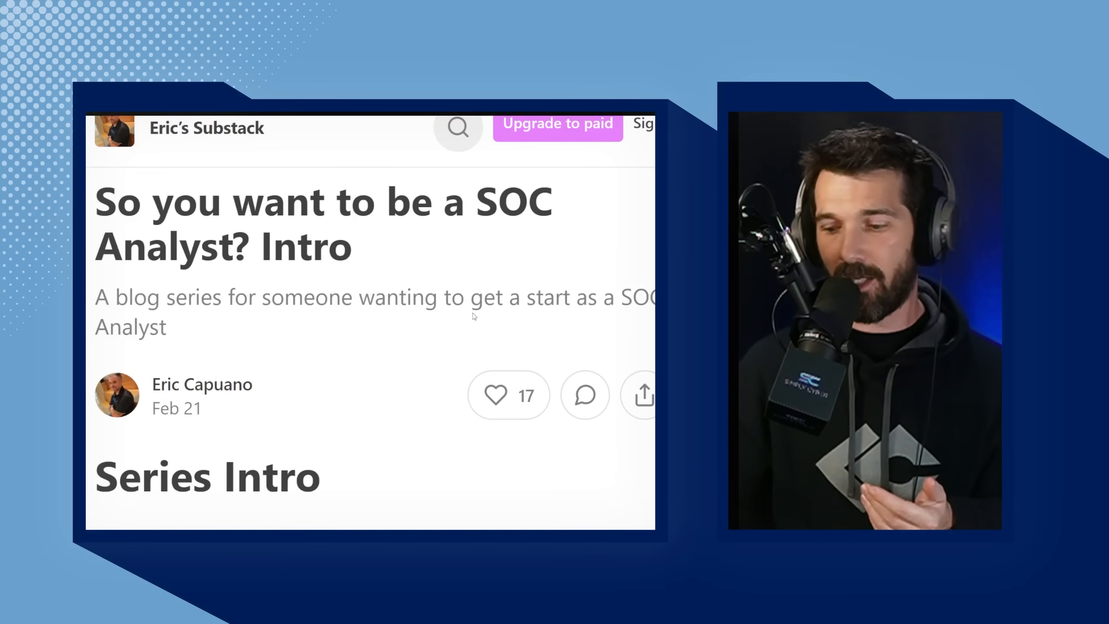
Scroll the intro post down to the bulleted Part 1 through Part 4 outline.
scroll("down", 3)
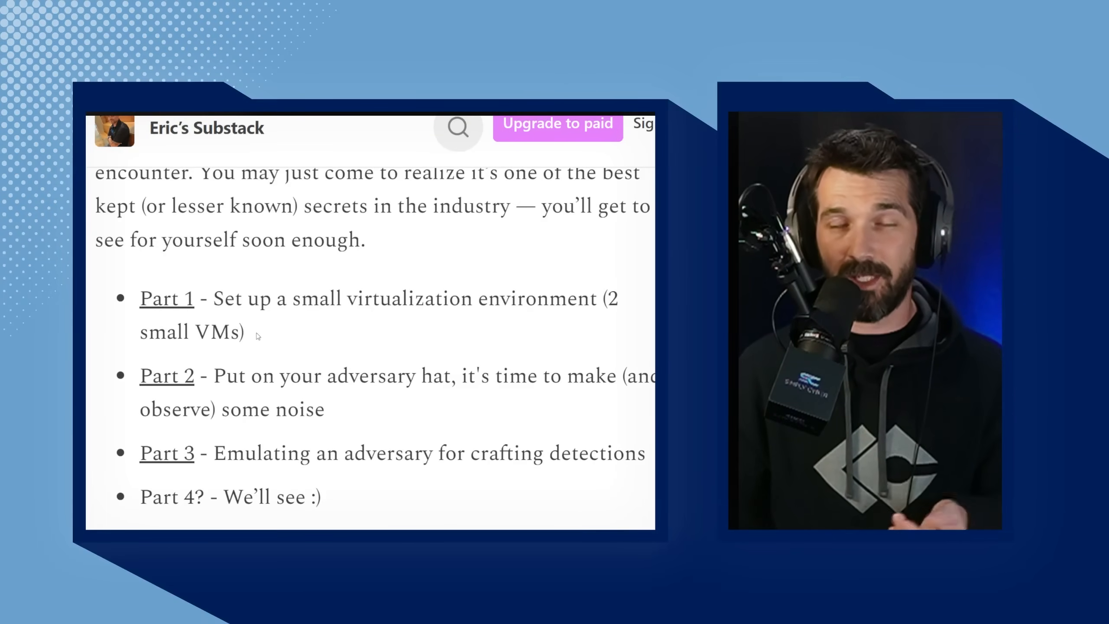
left_click_drag(212, 298, 243, 333)
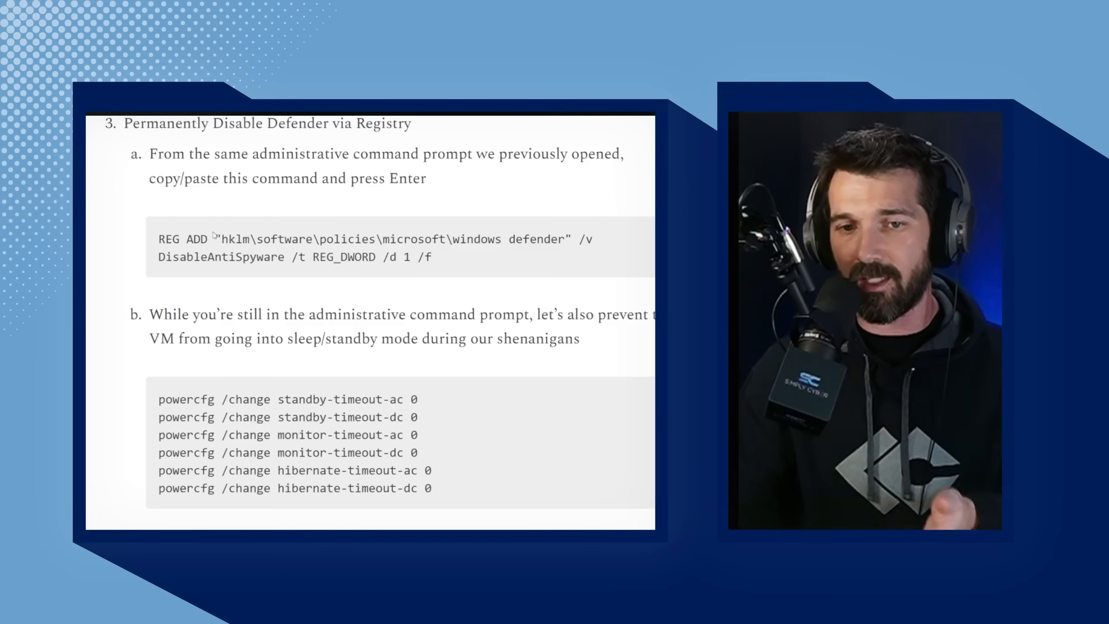
mouse_move(452, 263)
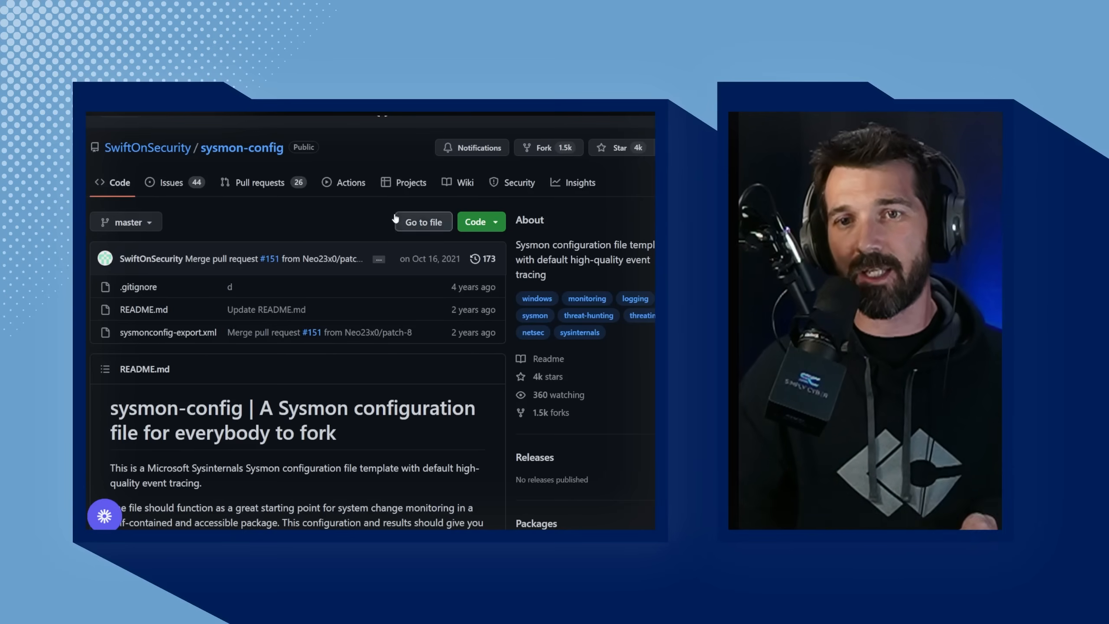
mouse_move(370, 177)
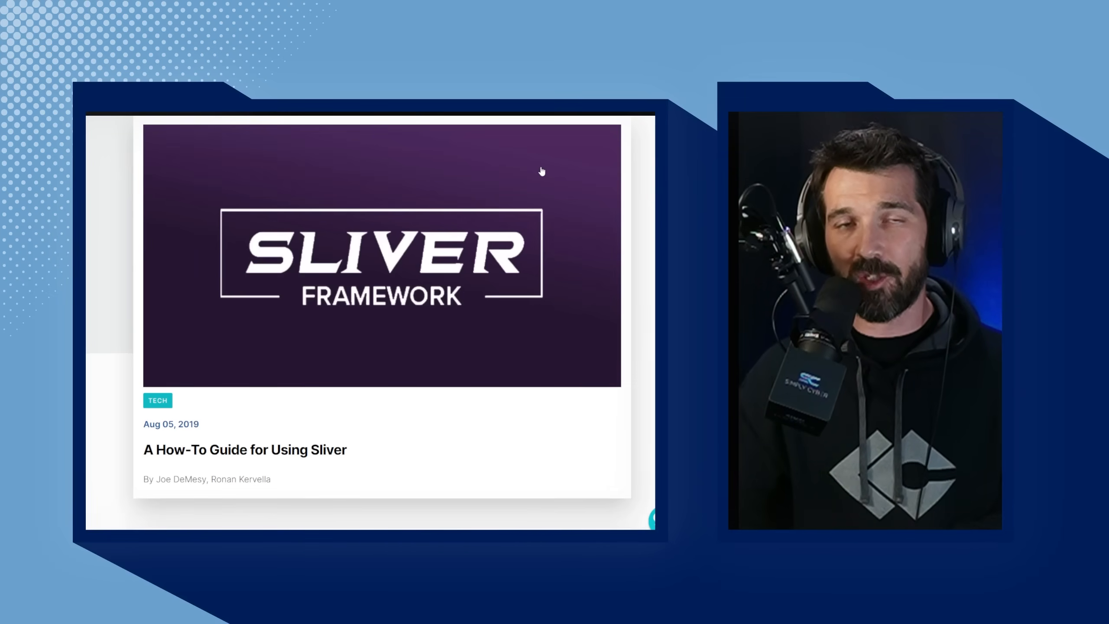
mouse_move(529, 175)
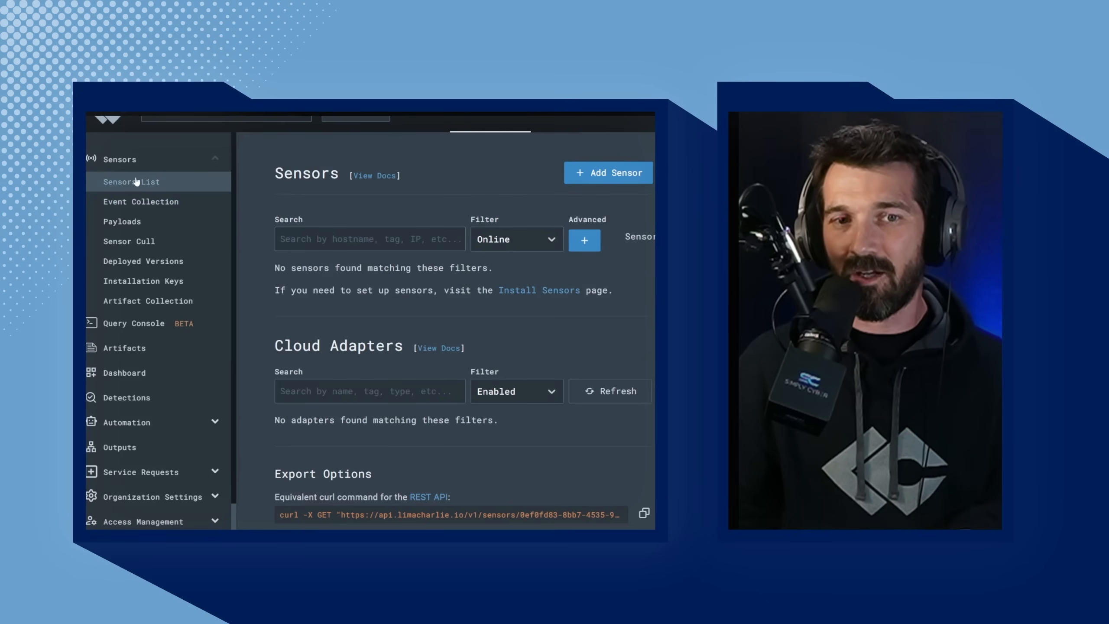
Change the sensor status filter from Online to All to reveal windev2302eval.localdomain.
left_click(517, 240)
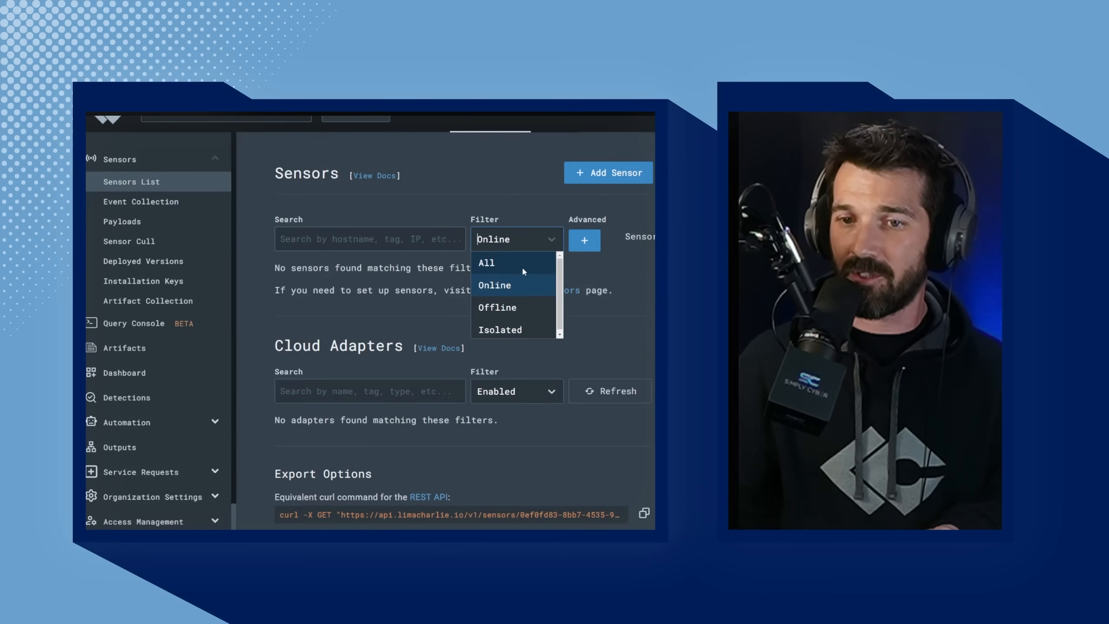
left_click(487, 263)
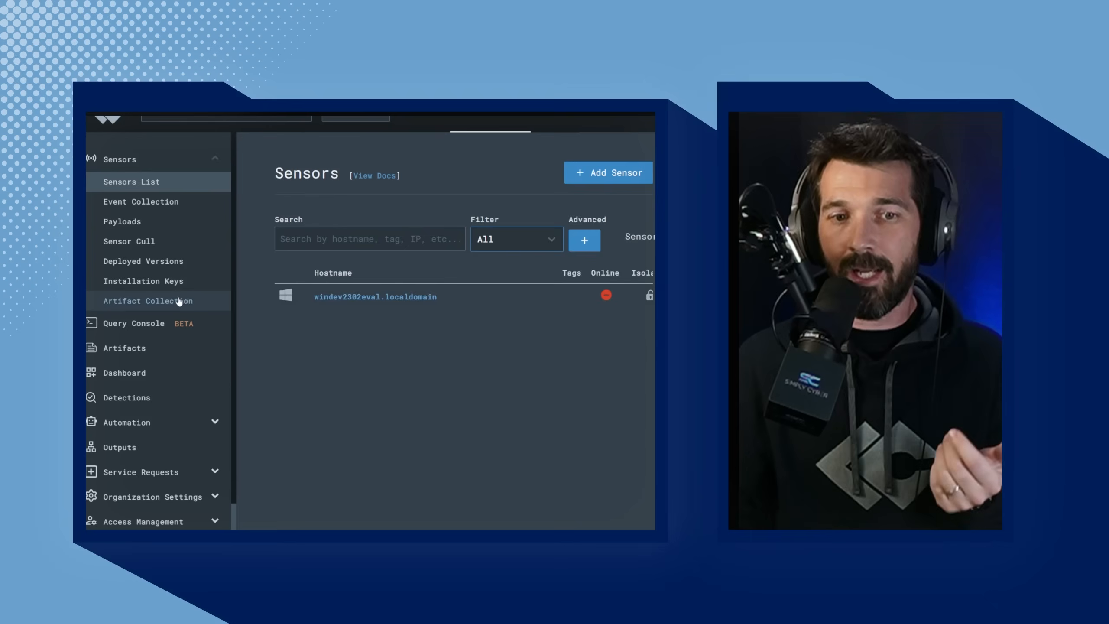
left_click(148, 301)
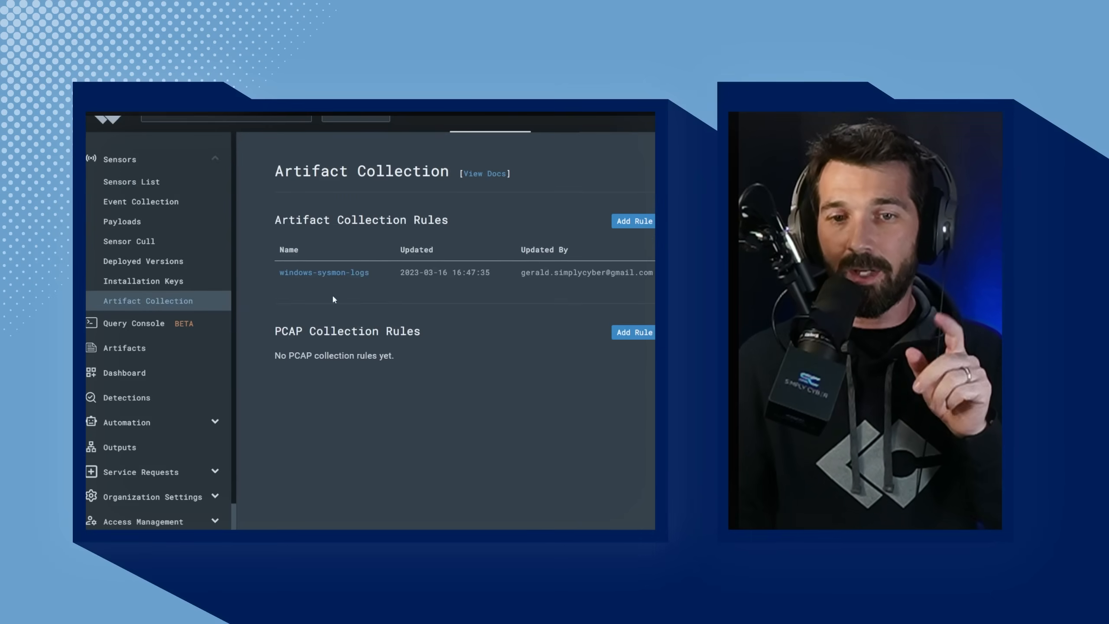
mouse_move(292, 300)
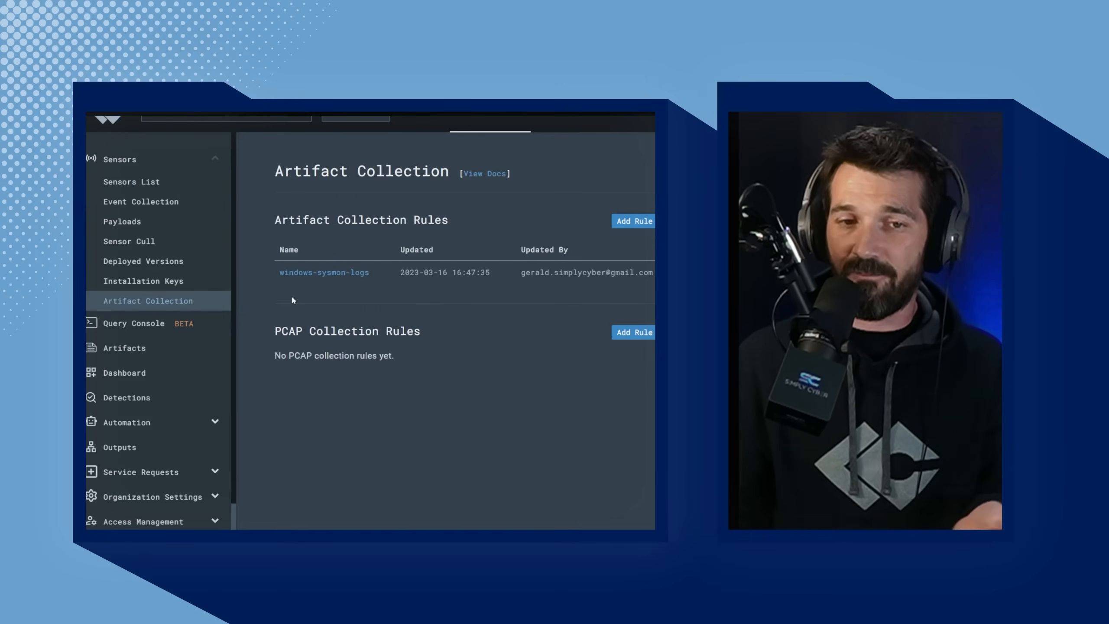
mouse_move(325, 283)
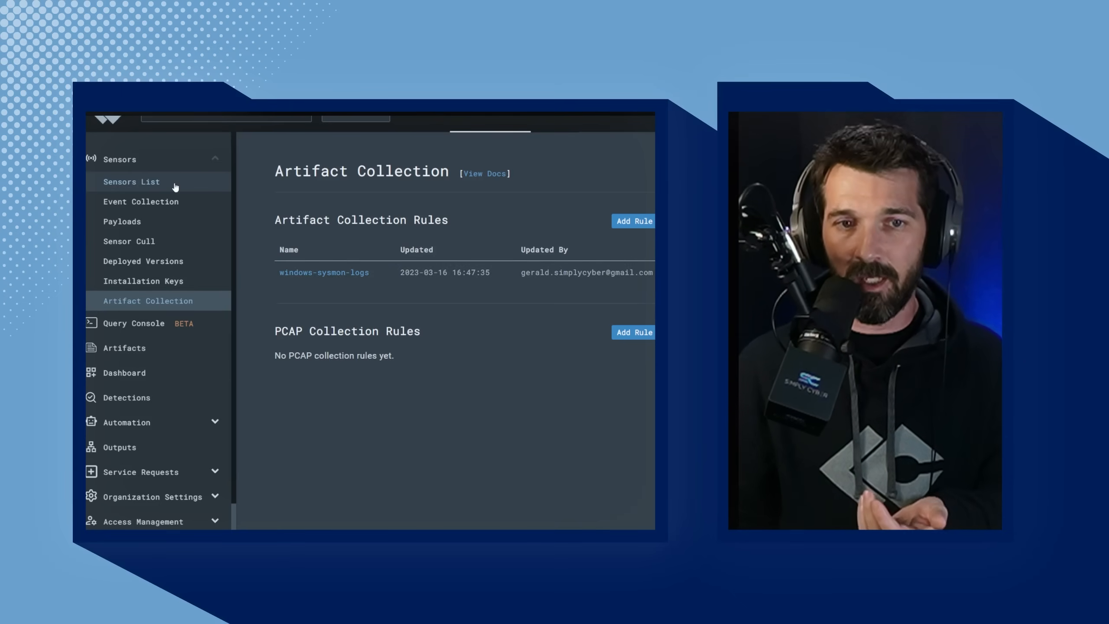
left_click(132, 181)
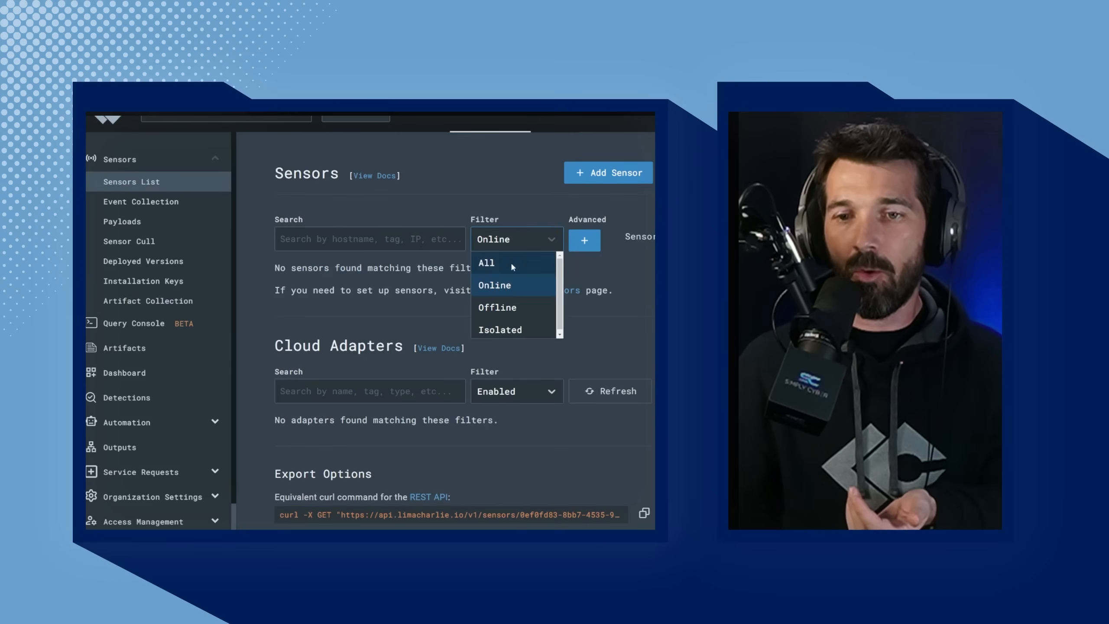
left_click(487, 263)
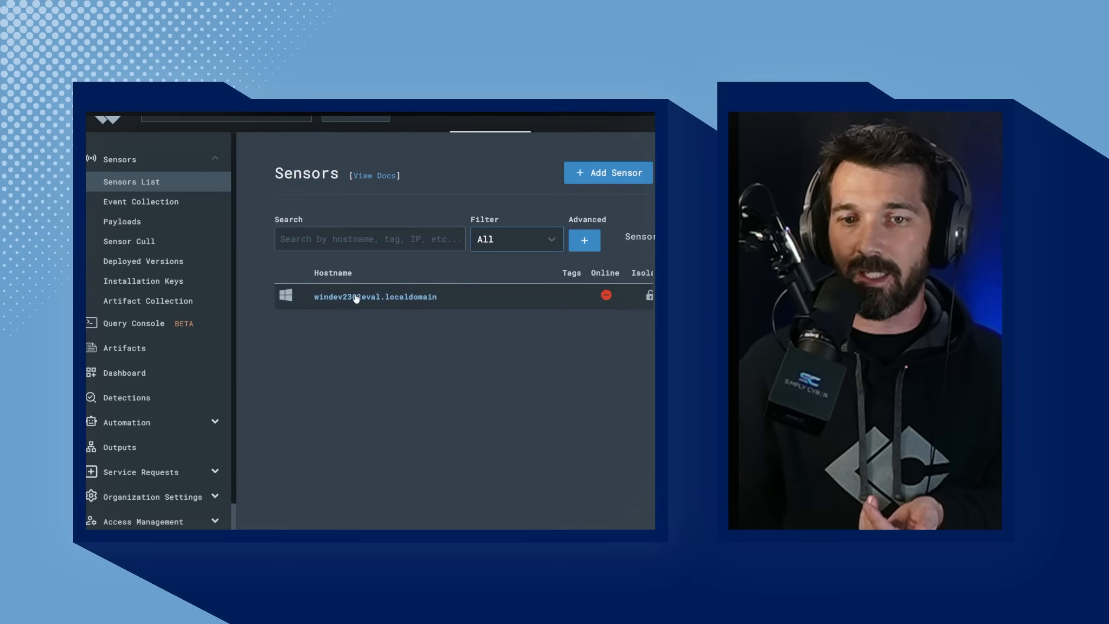
left_click(376, 297)
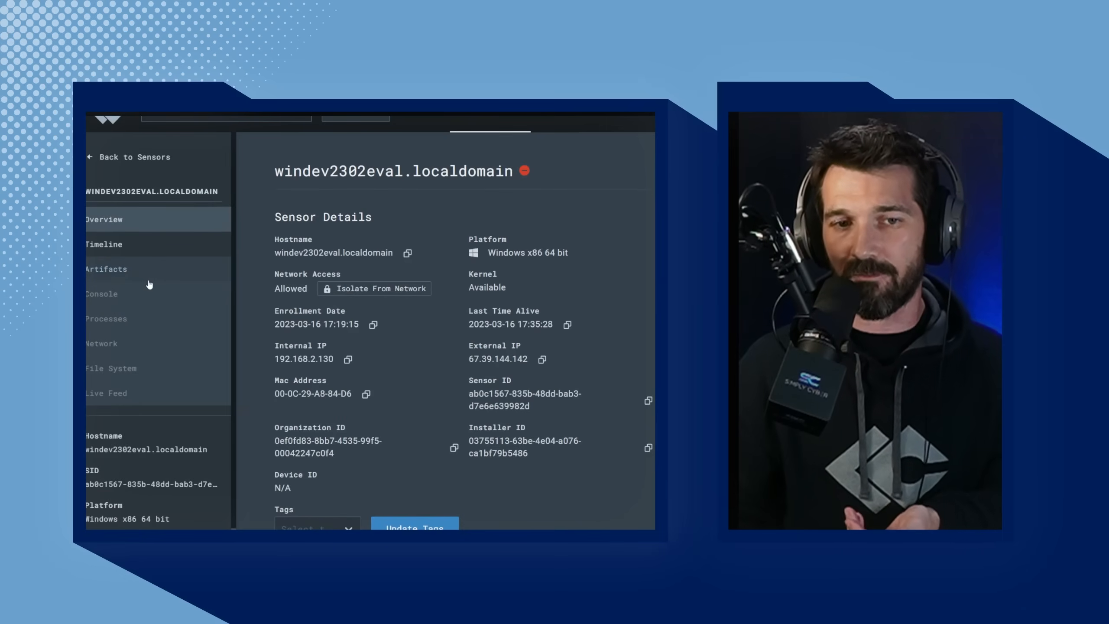
Review the windev2302eval.localdomain sensor's event timeline, then return to the sensors list.
left_click(103, 244)
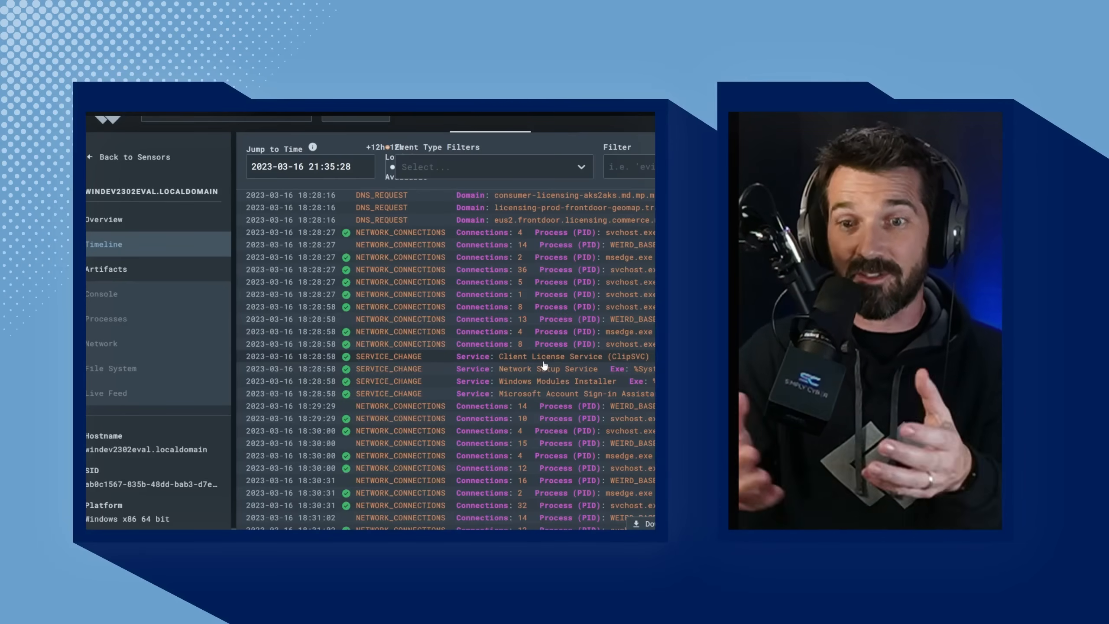
mouse_move(129, 272)
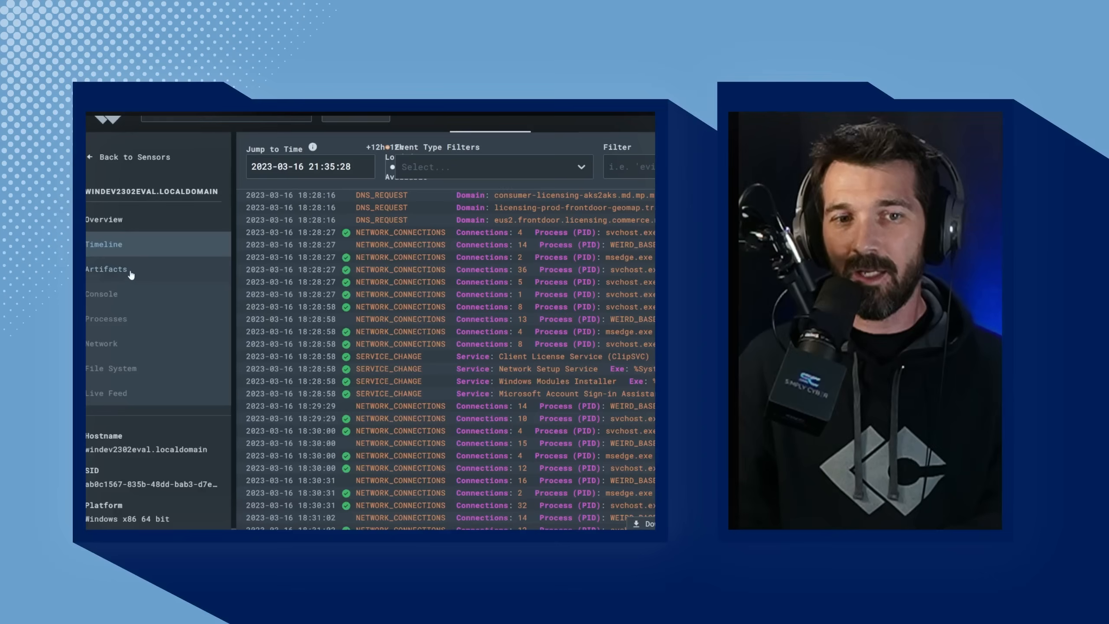
mouse_move(113, 321)
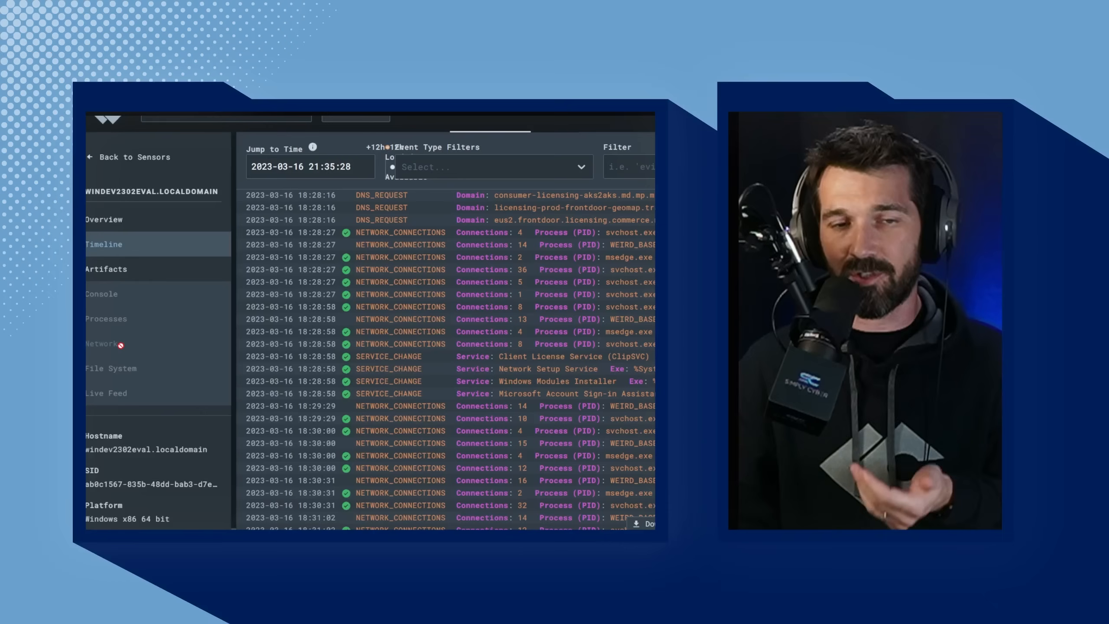
mouse_move(115, 325)
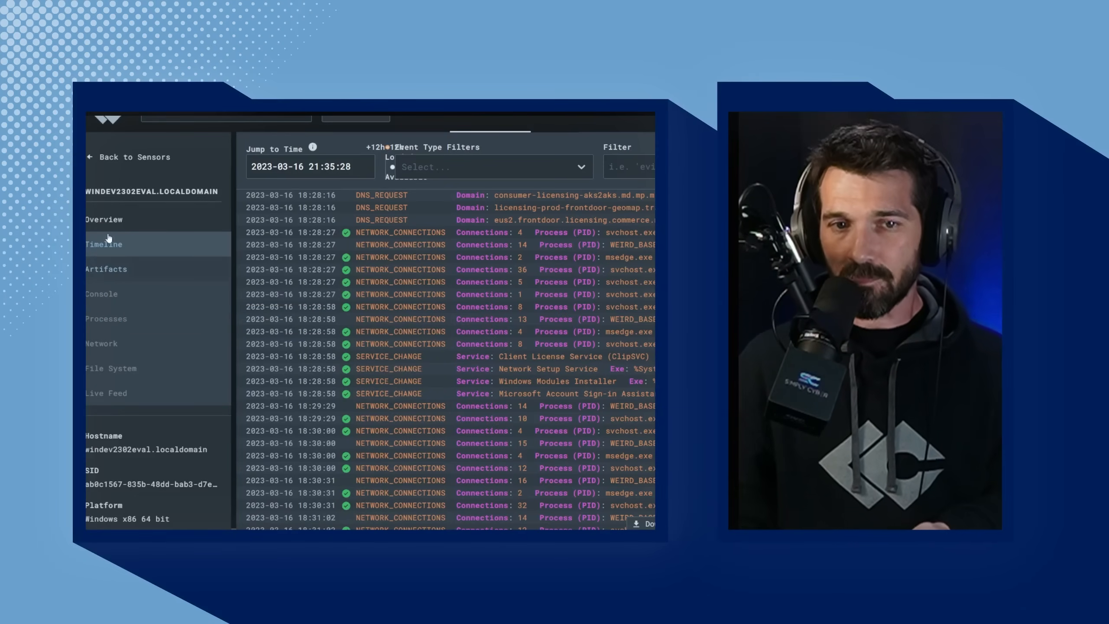
left_click(106, 270)
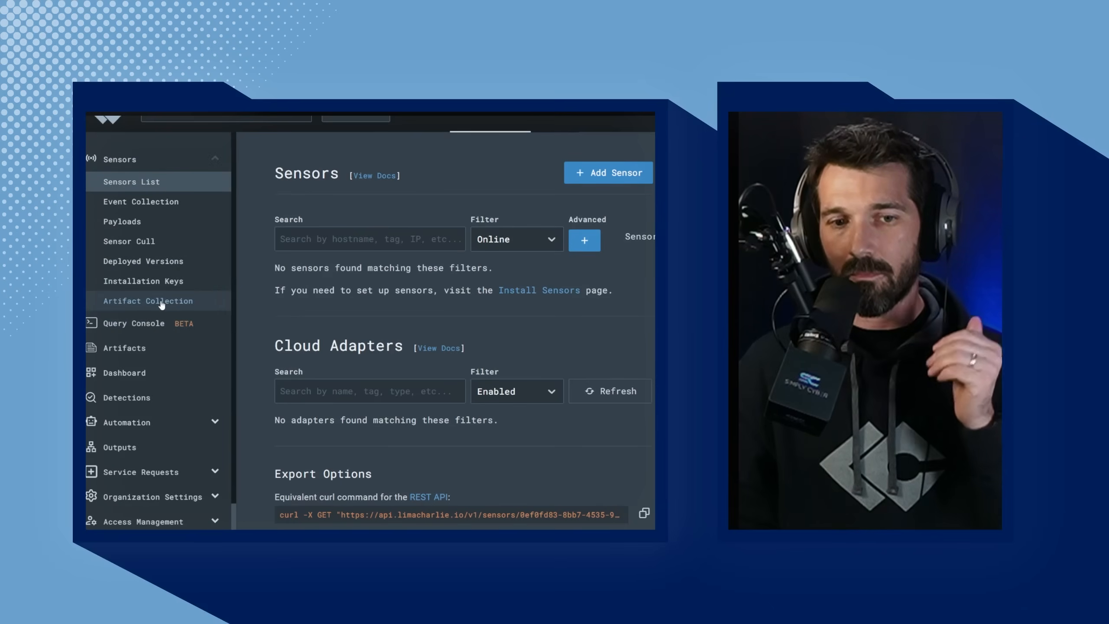
mouse_move(150, 406)
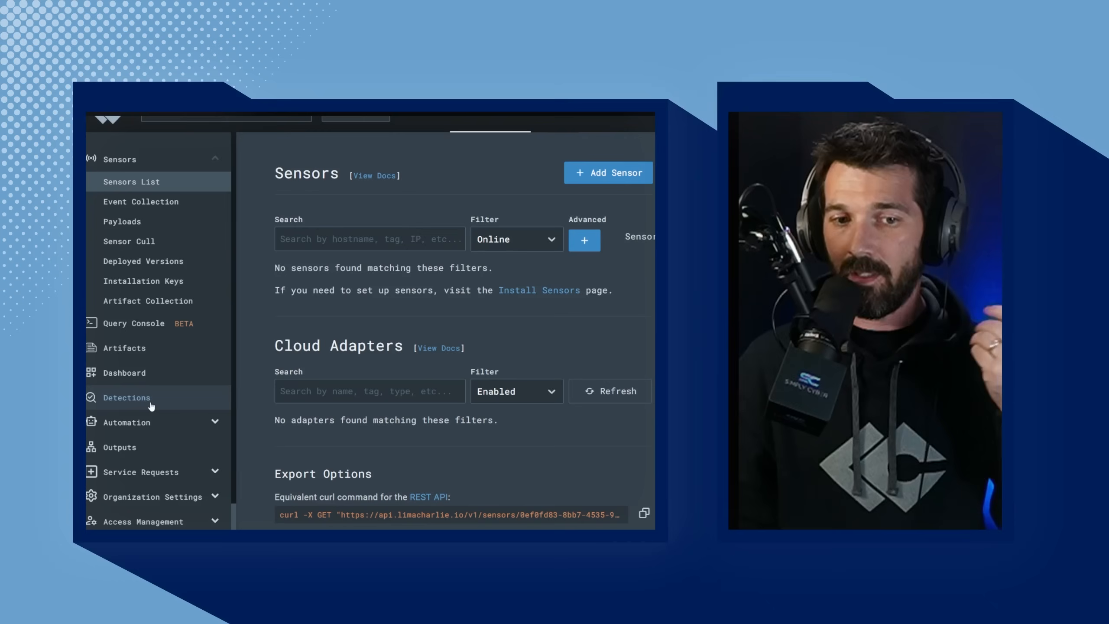
mouse_move(151, 306)
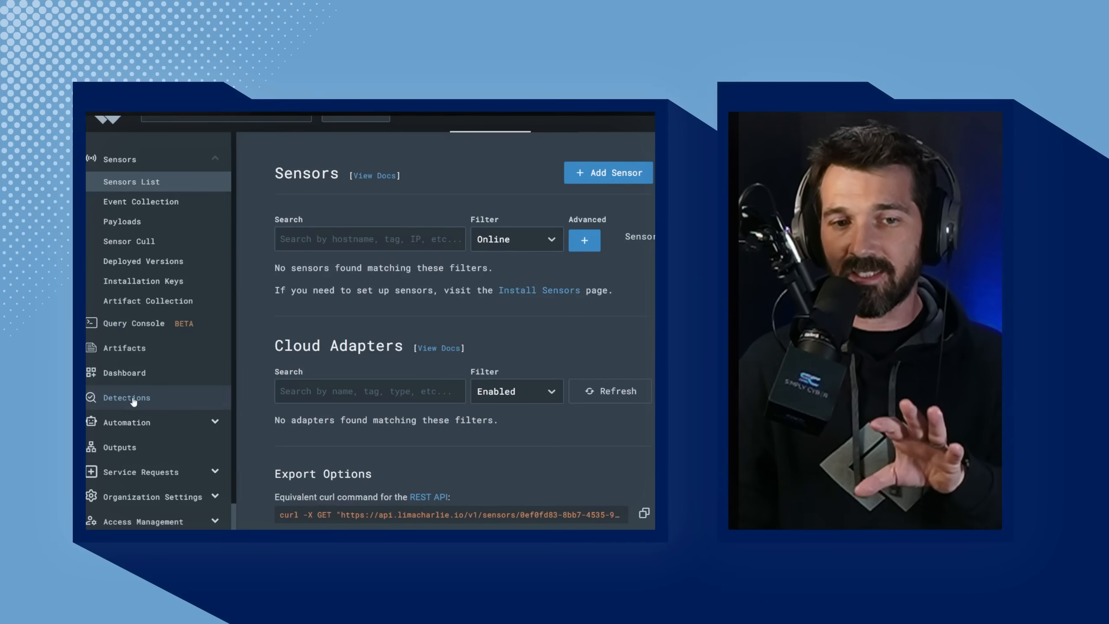
Open Detections to list the LSASS access and non-interactive PowerShell alerts.
left_click(127, 398)
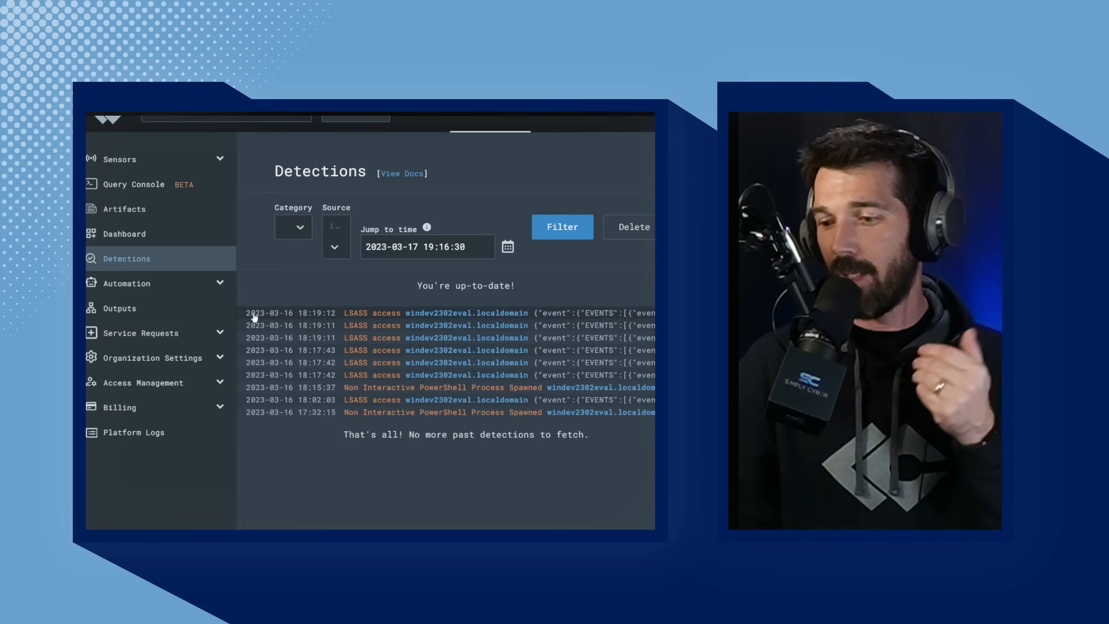
mouse_move(308, 317)
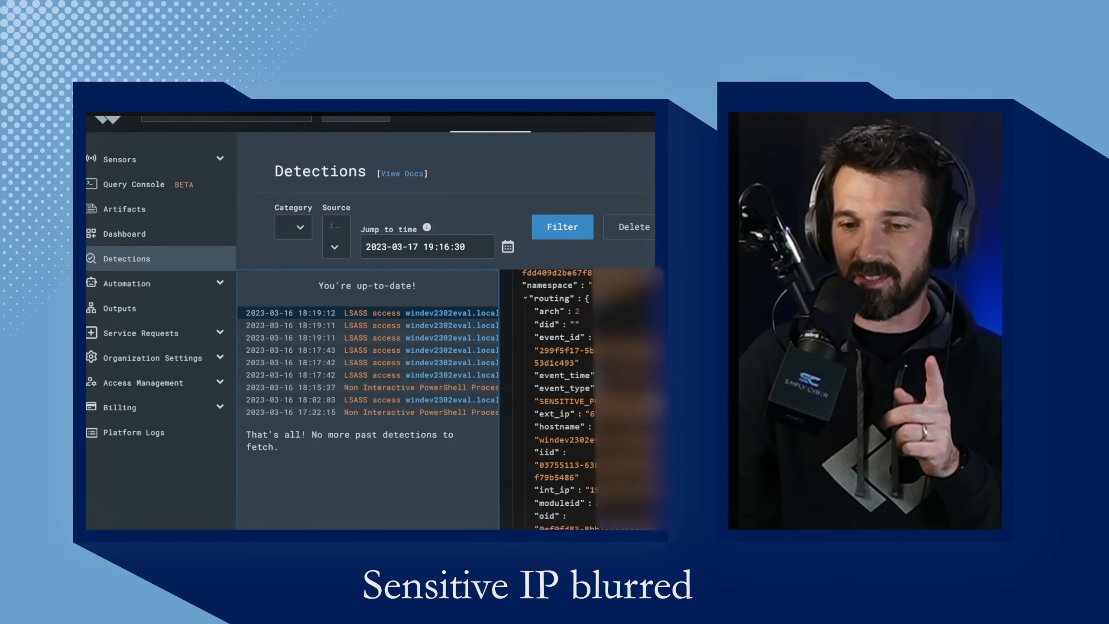
Open the LSASS detection's event timeline and inspect the SENSITIVE_PROCESS_ACCESS and NETWORK_CONNECTIONS events.
left_click(341, 325)
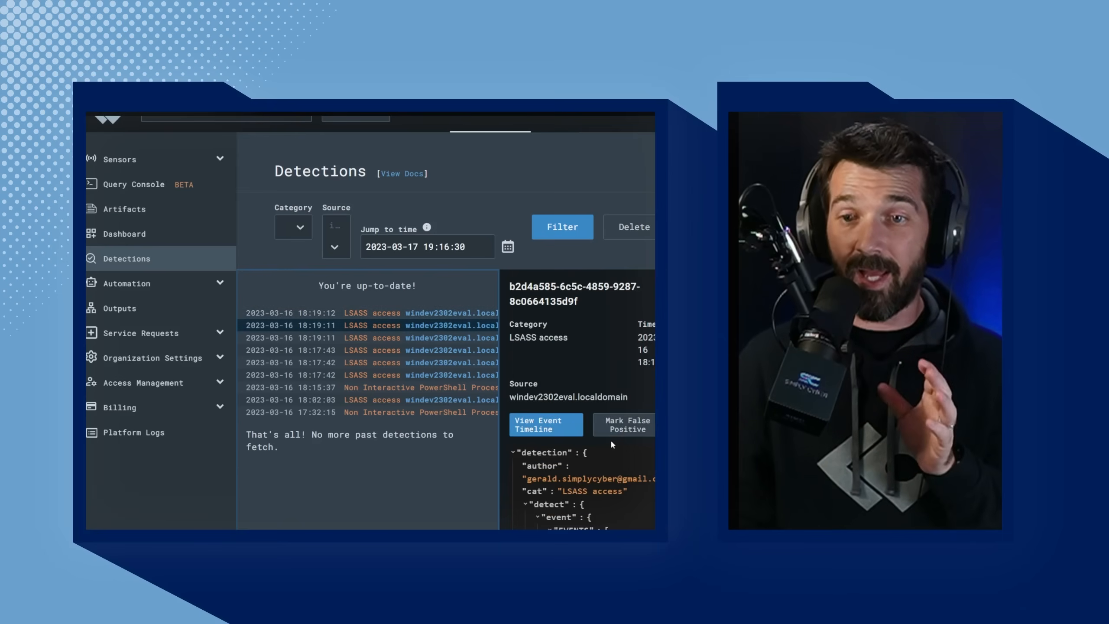
left_click(546, 425)
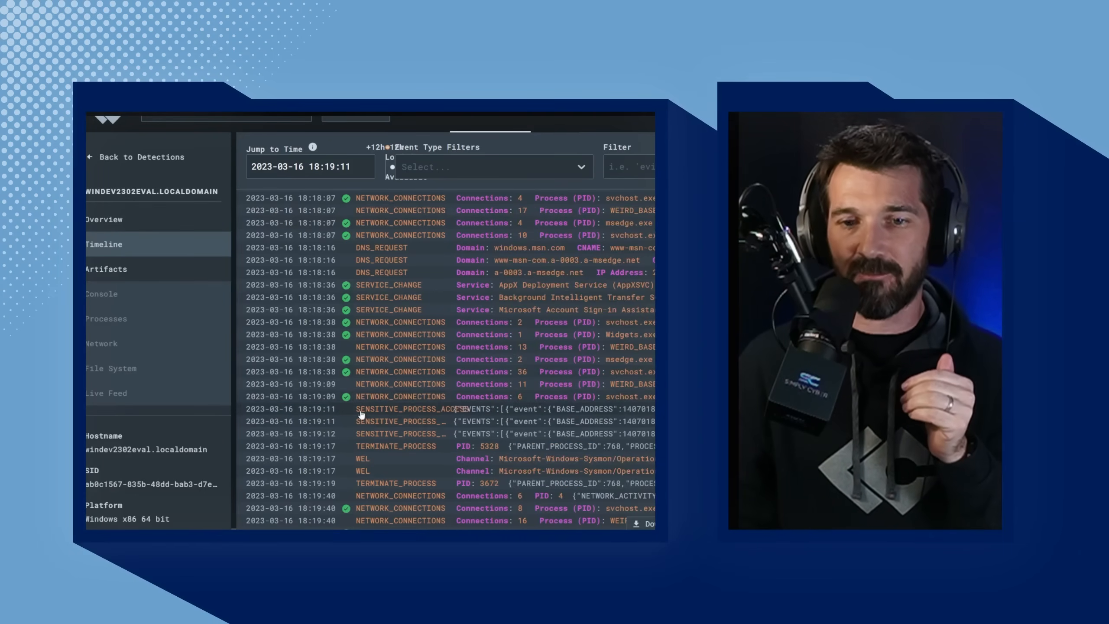
left_click(400, 409)
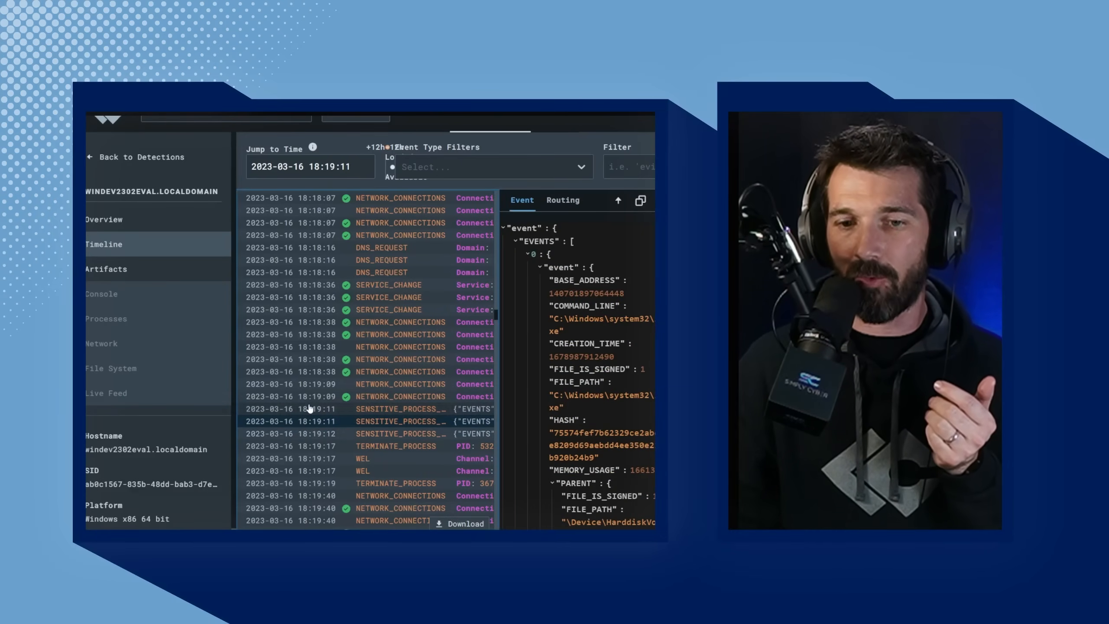
left_click(385, 396)
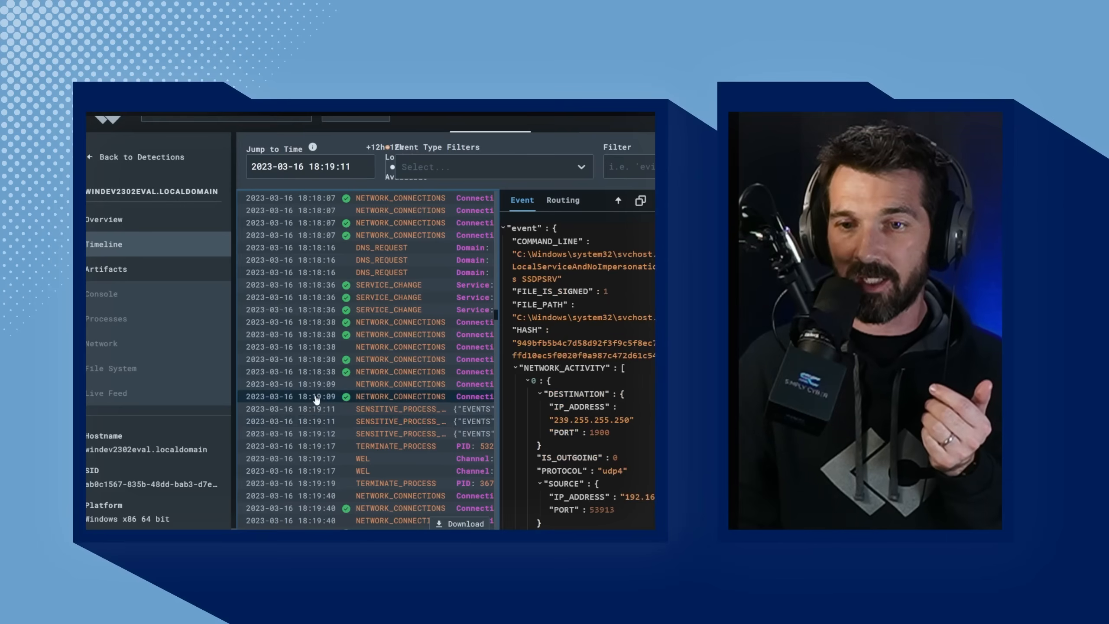